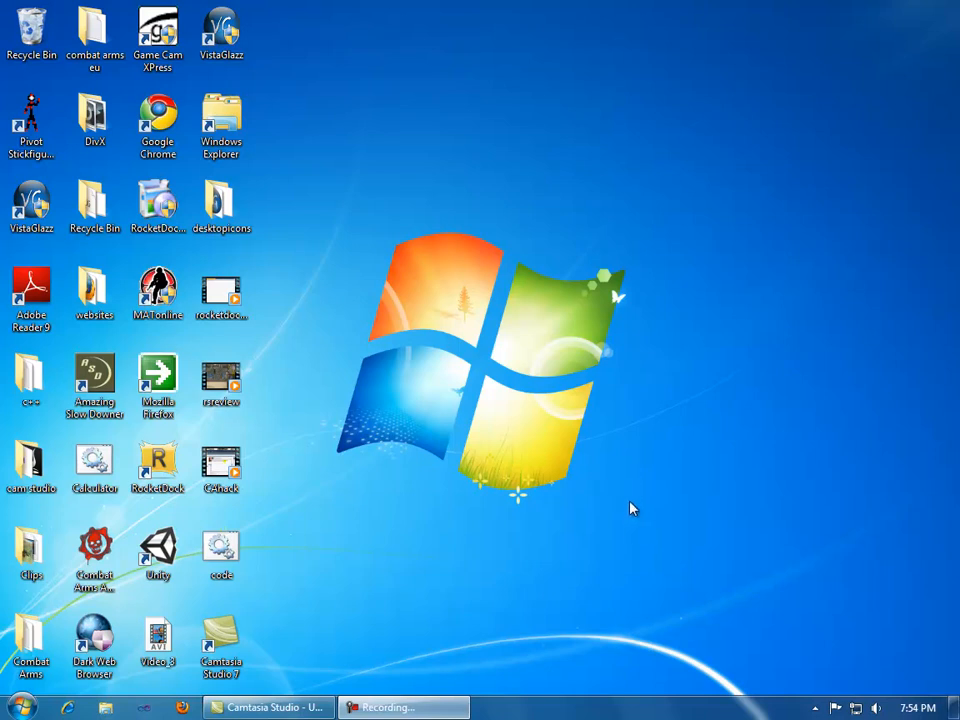
{"action": "mouse_move", "coordinate": [585, 512]}
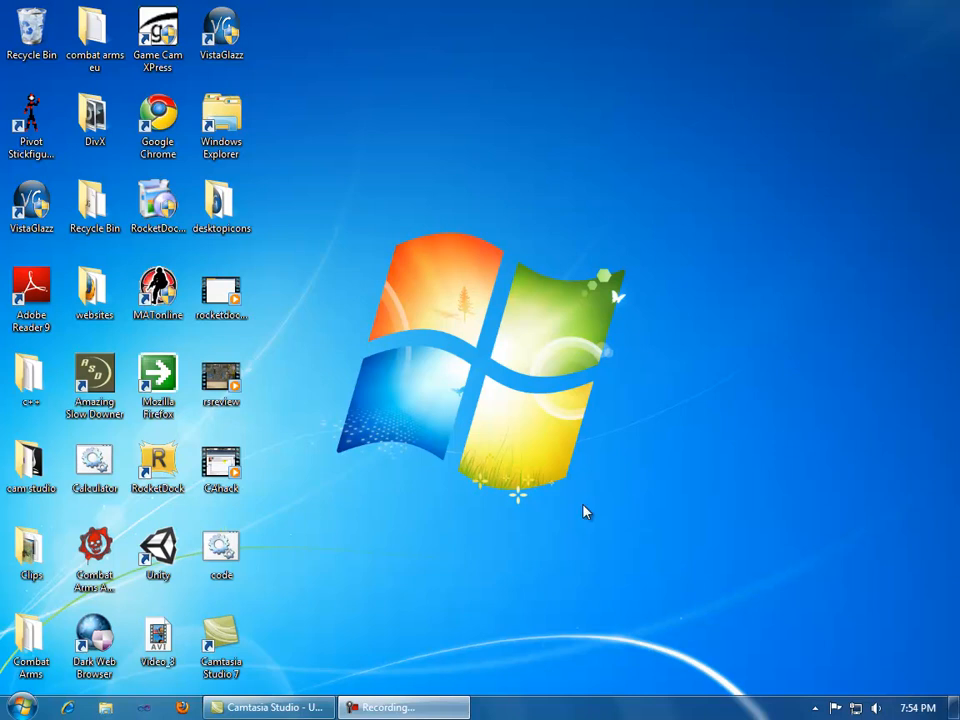
{"action": "mouse_move", "coordinate": [573, 476]}
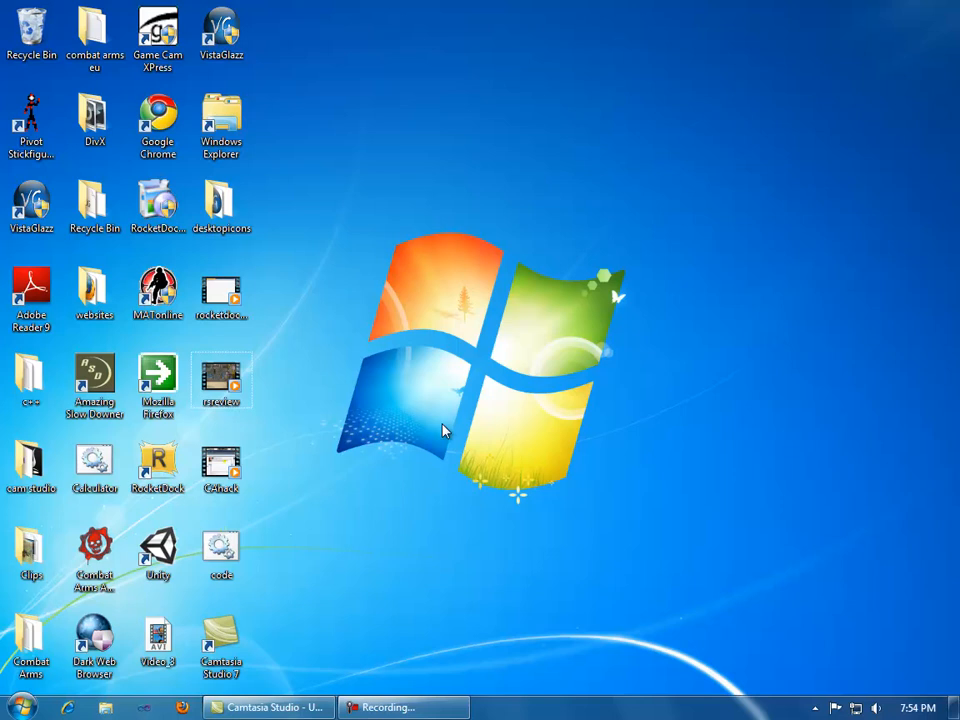
Step: Run the code batch menu, choose option 1 to launch Calculator, then close Calculator
{"action": "left_click", "coordinate": [221, 553]}
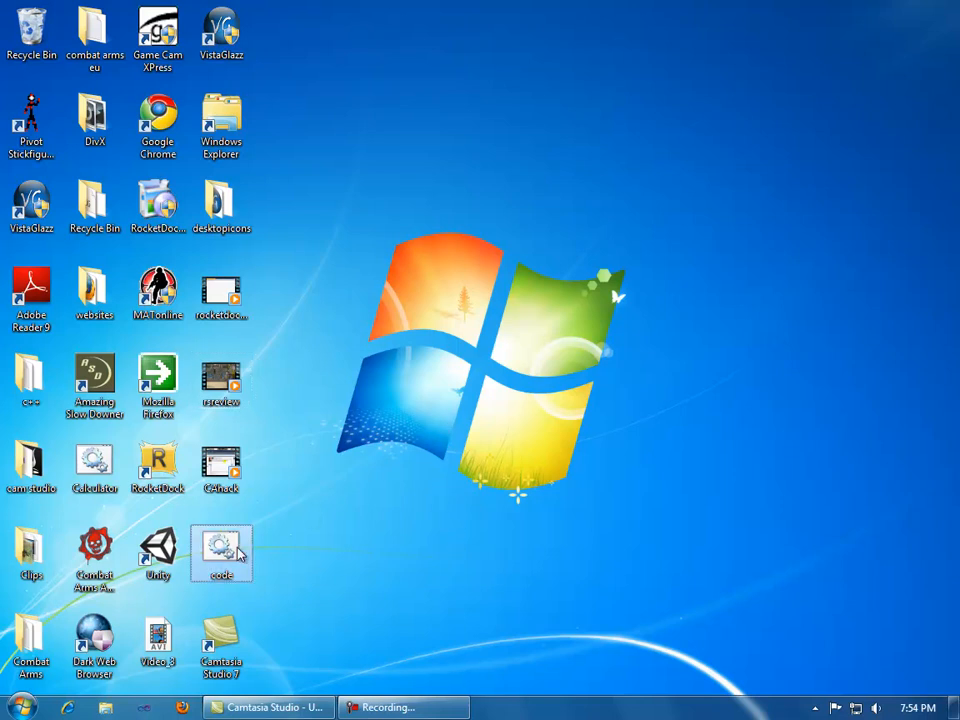
{"action": "double_click", "coordinate": [221, 553]}
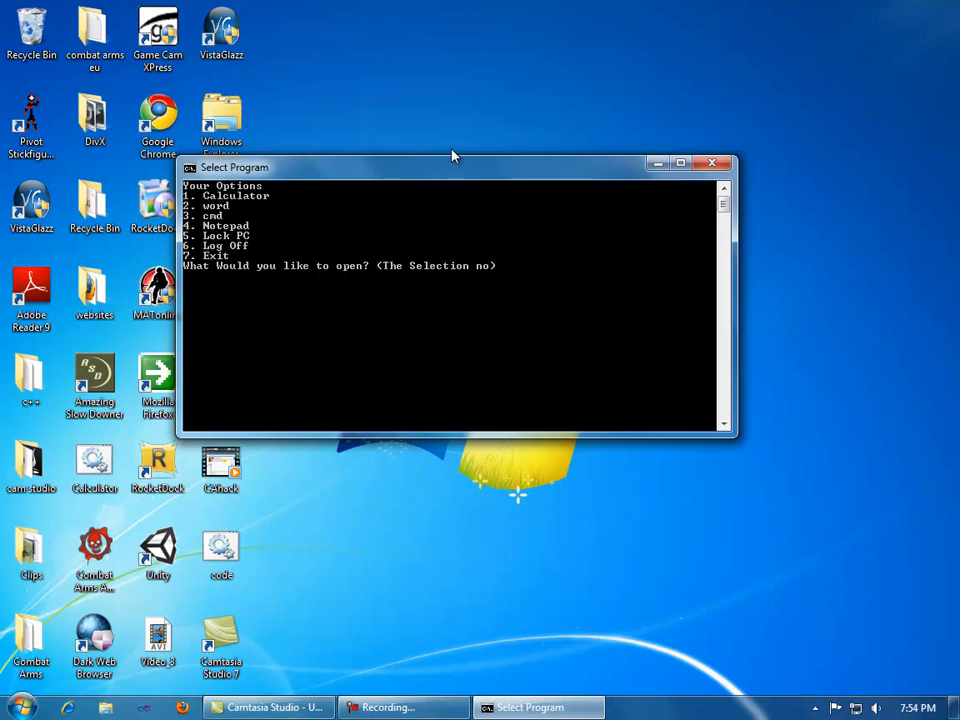
{"action": "type", "text": "1"}
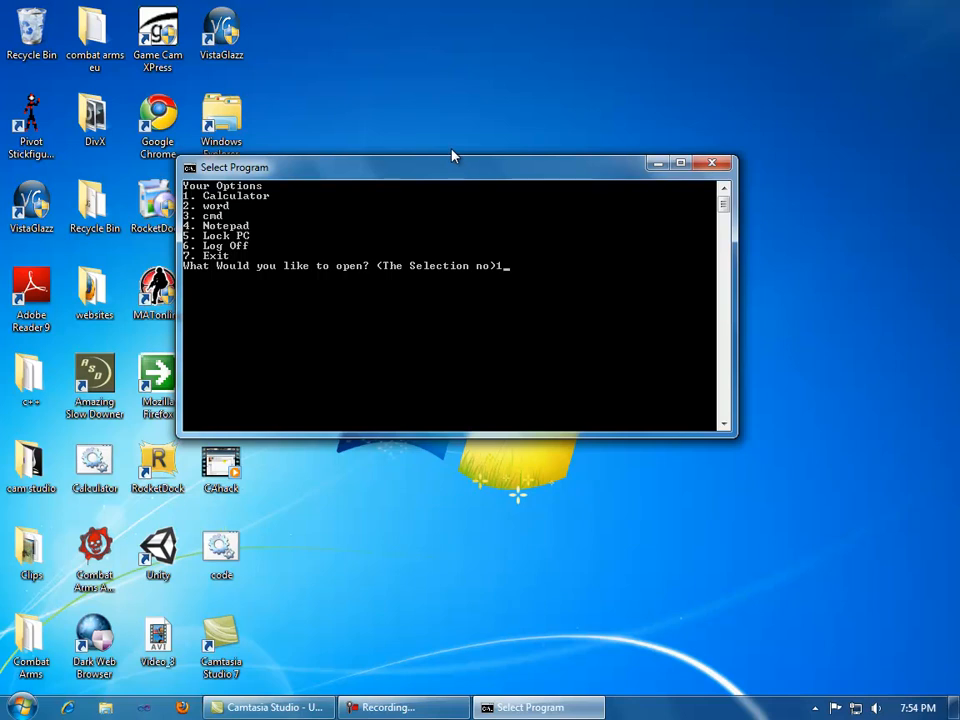
{"action": "key", "text": "enter"}
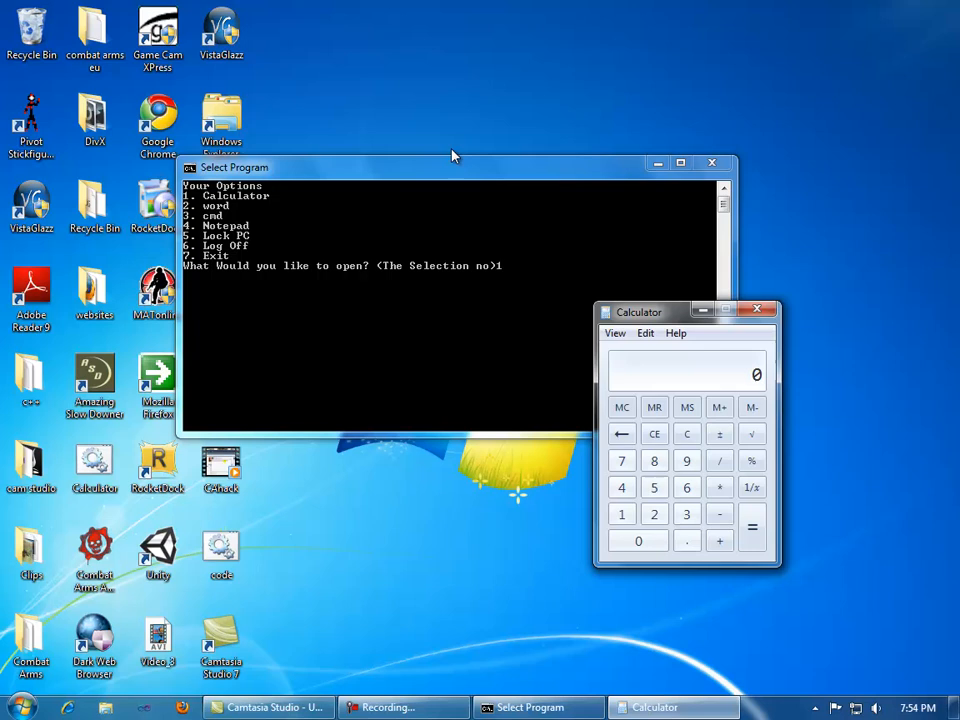
{"action": "left_click_drag", "start_coordinate": [639, 312], "coordinate": [399, 257]}
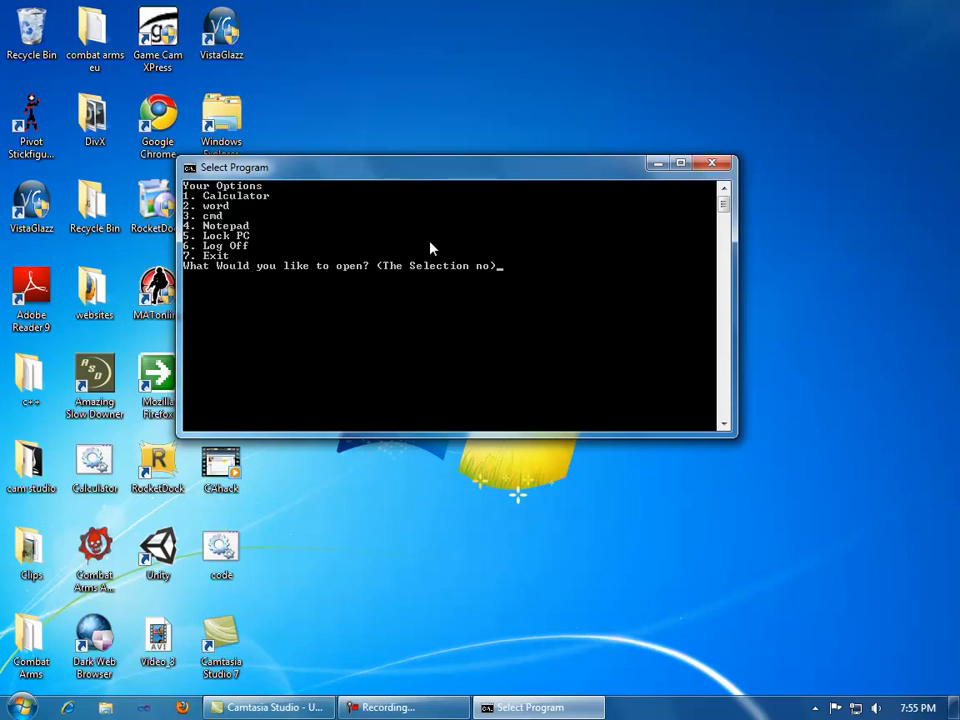
Step: Launch Notepad with menu option 4, close it, then exit the menu console
{"action": "type", "text": "4"}
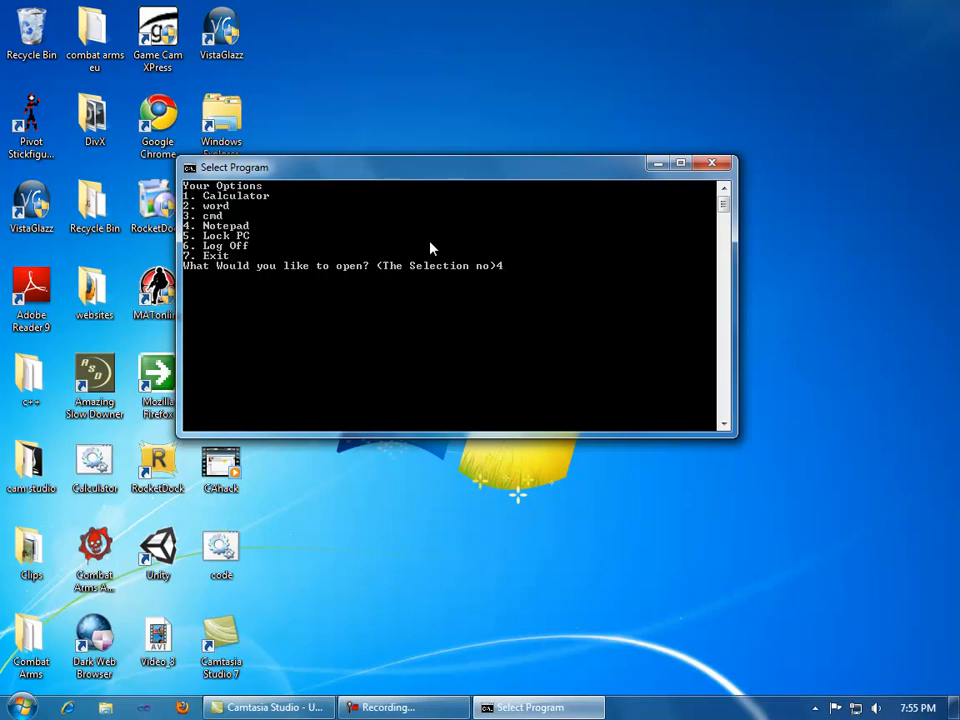
{"action": "mouse_move", "coordinate": [522, 283]}
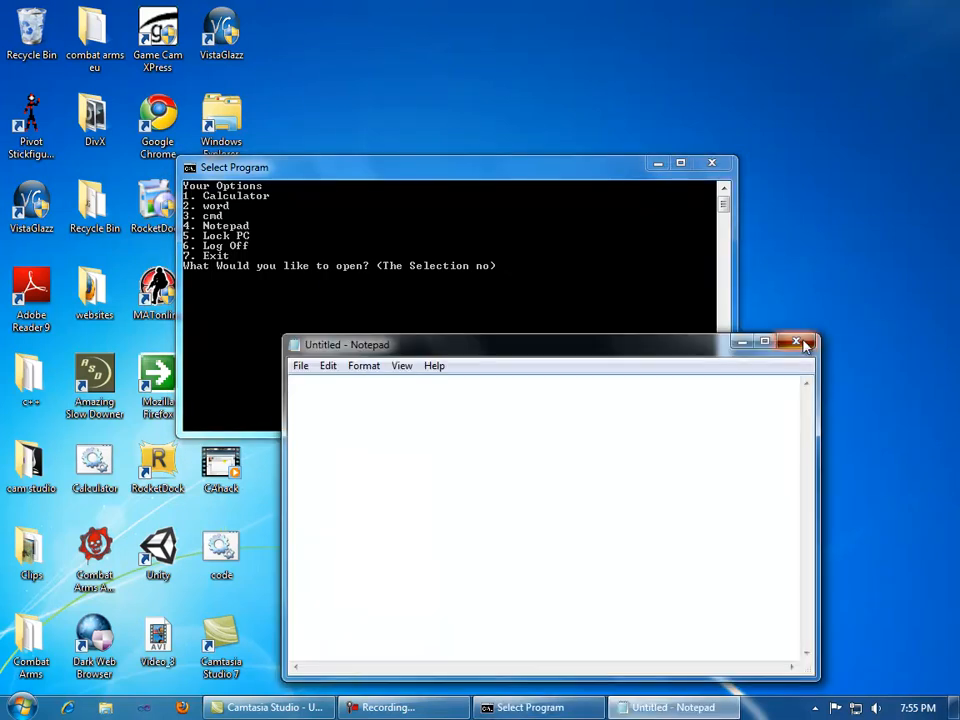
{"action": "left_click", "coordinate": [797, 343]}
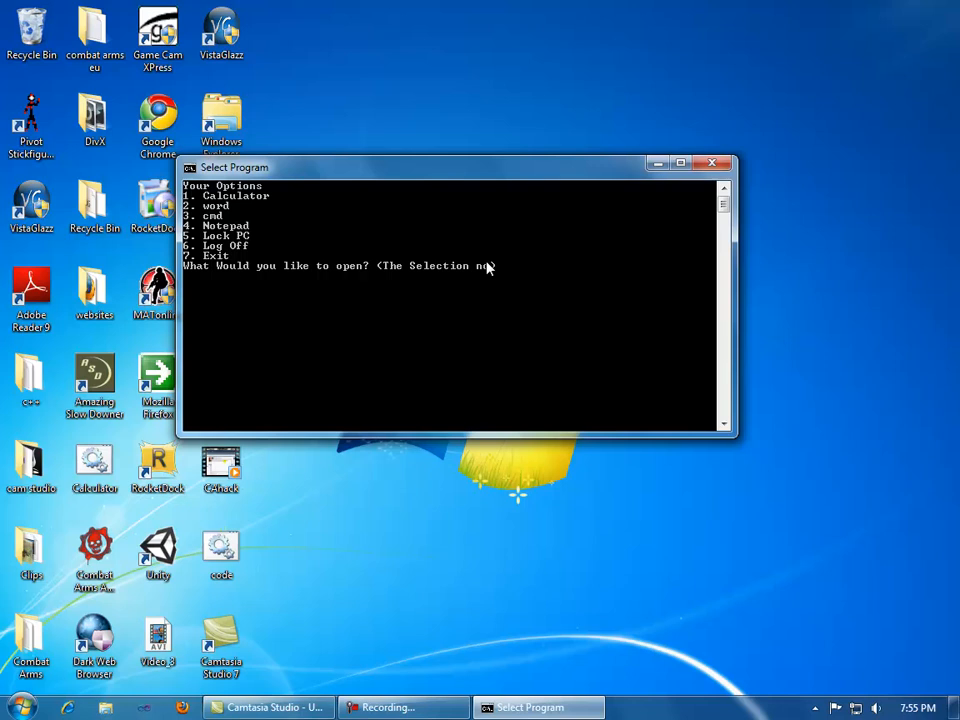
{"action": "type", "text": "?"}
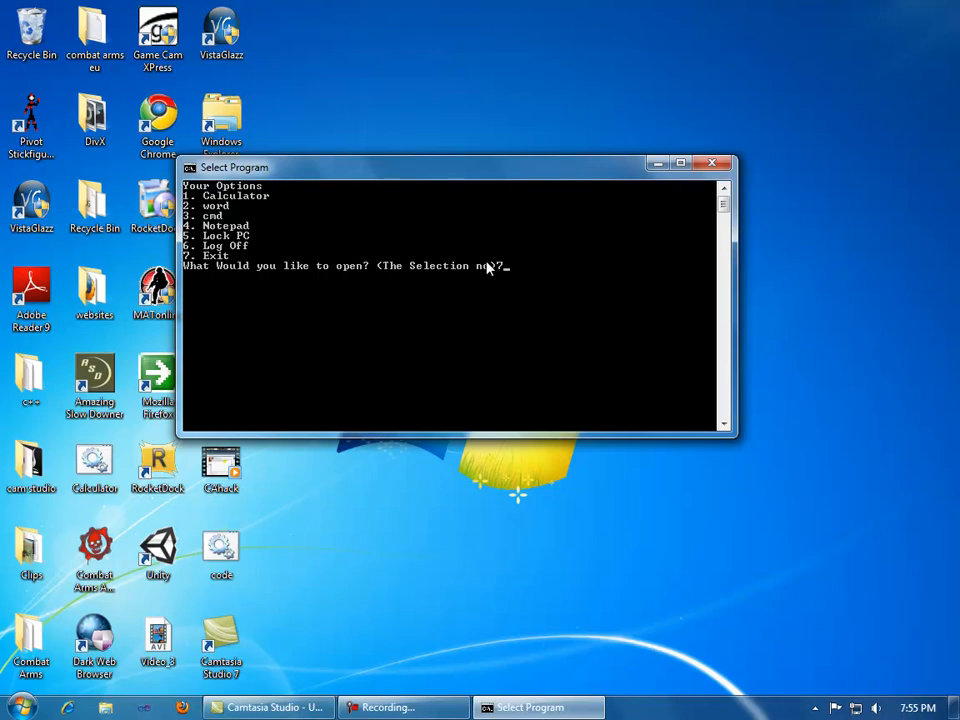
{"action": "left_click", "coordinate": [712, 163]}
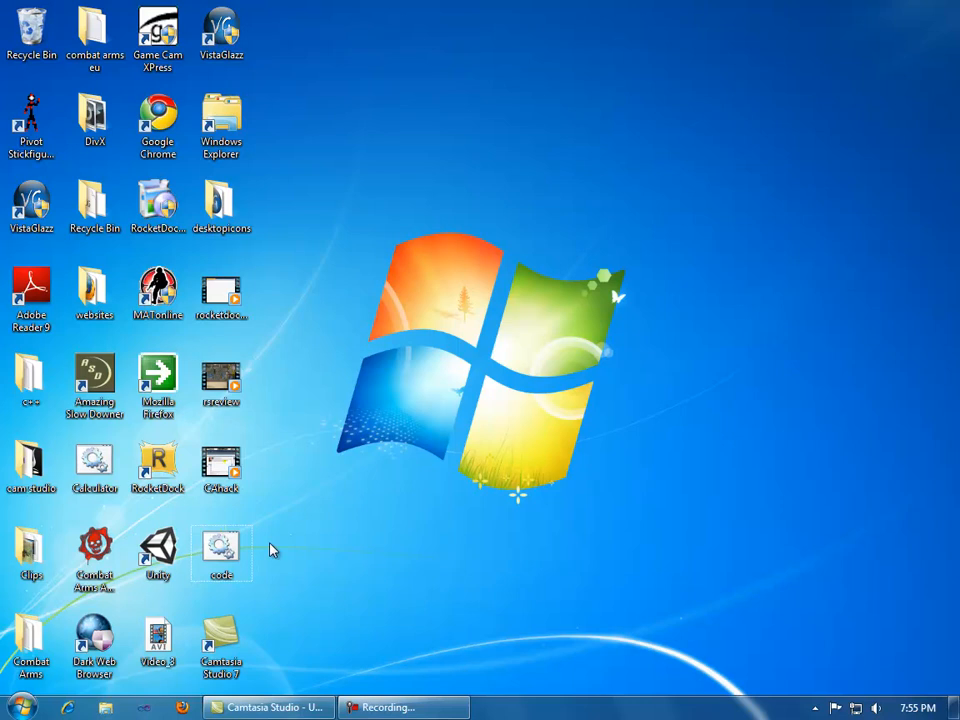
Step: Open the code batch file's source in Notepad via Edit
{"action": "left_click", "coordinate": [220, 550]}
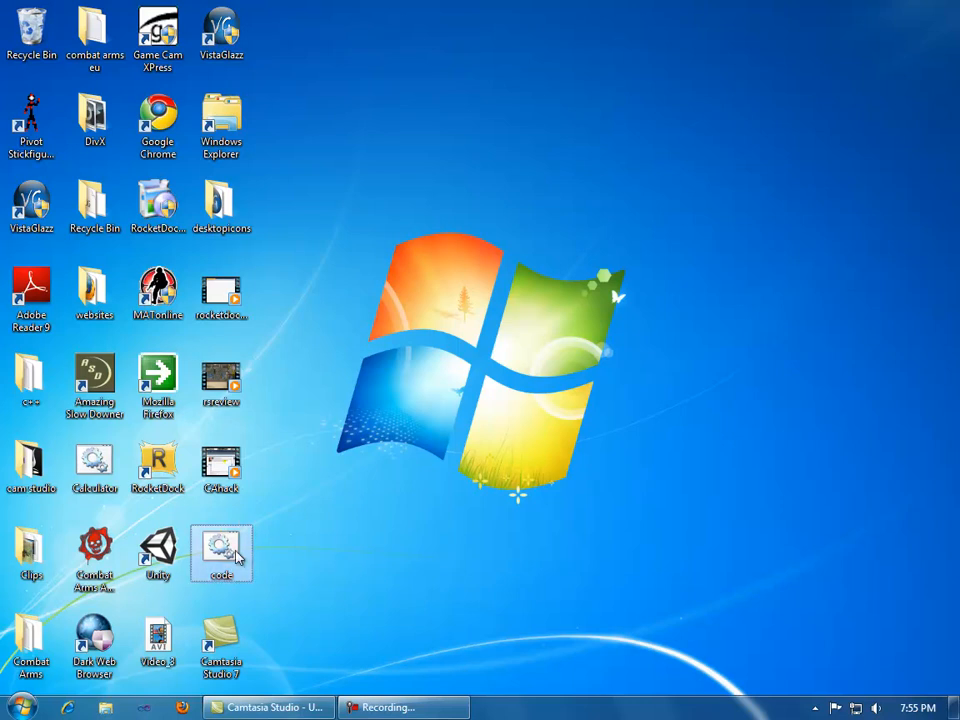
{"action": "right_click", "coordinate": [221, 553]}
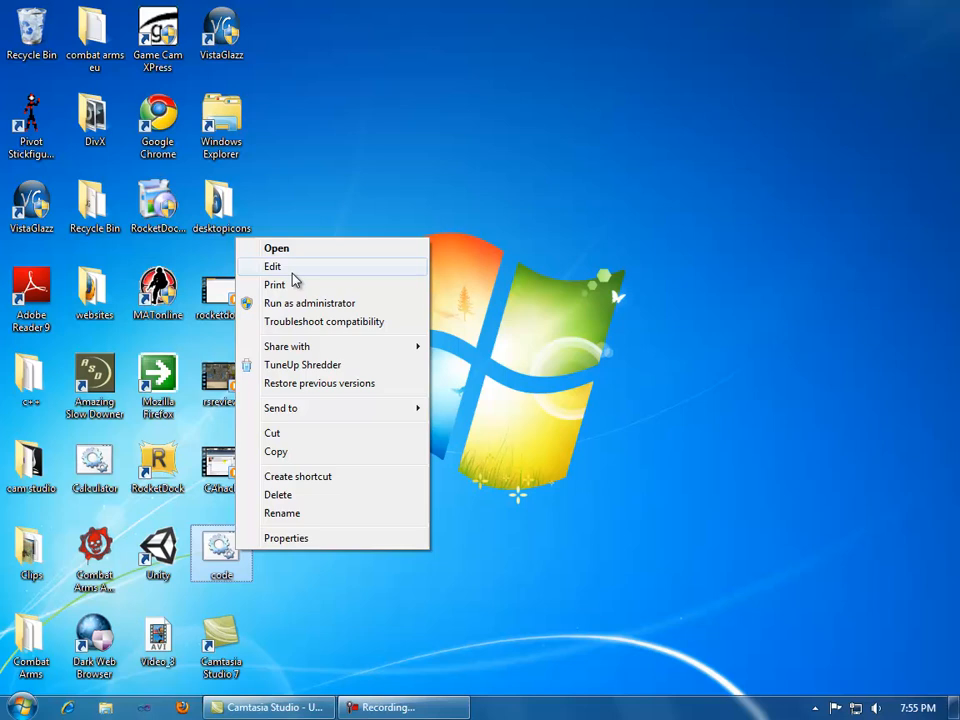
{"action": "left_click", "coordinate": [273, 266]}
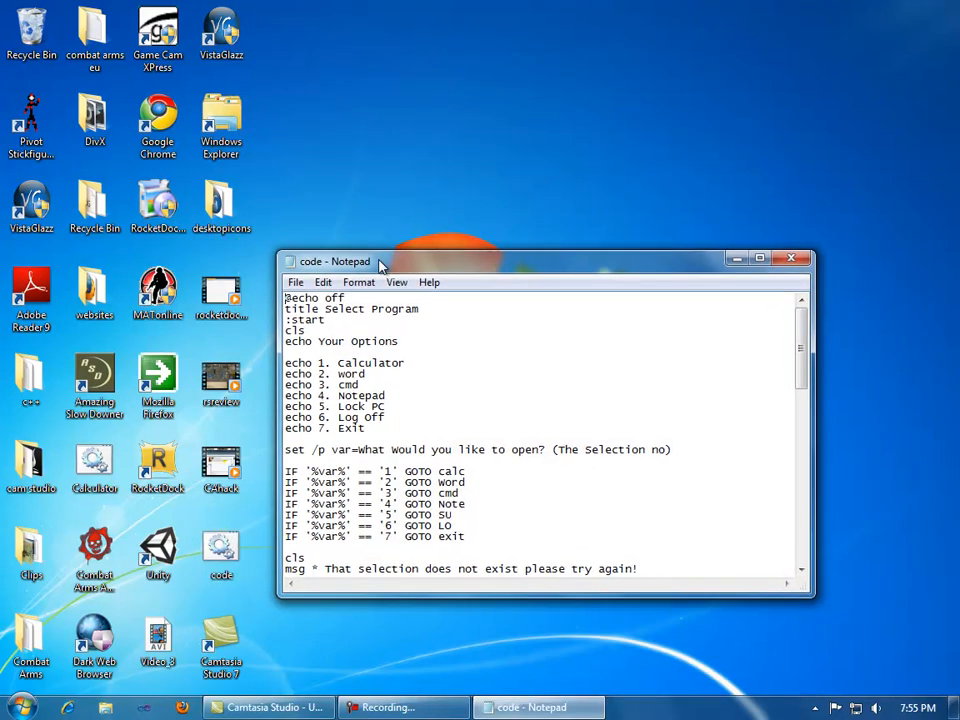
{"action": "scroll", "scroll_direction": "down", "scroll_amount": 3}
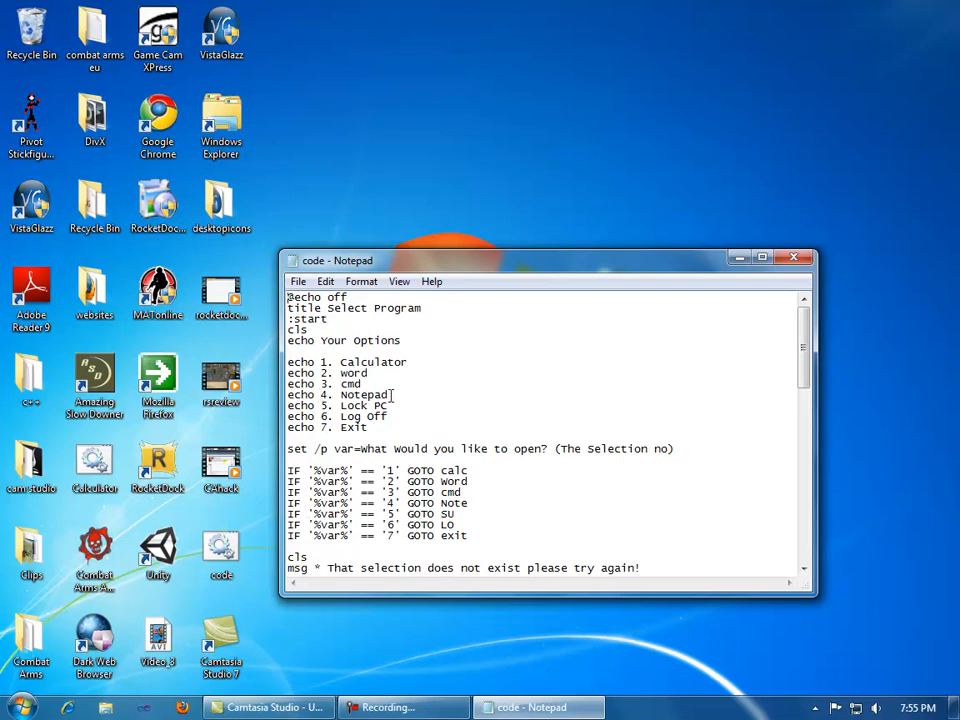
{"action": "left_click", "coordinate": [793, 257]}
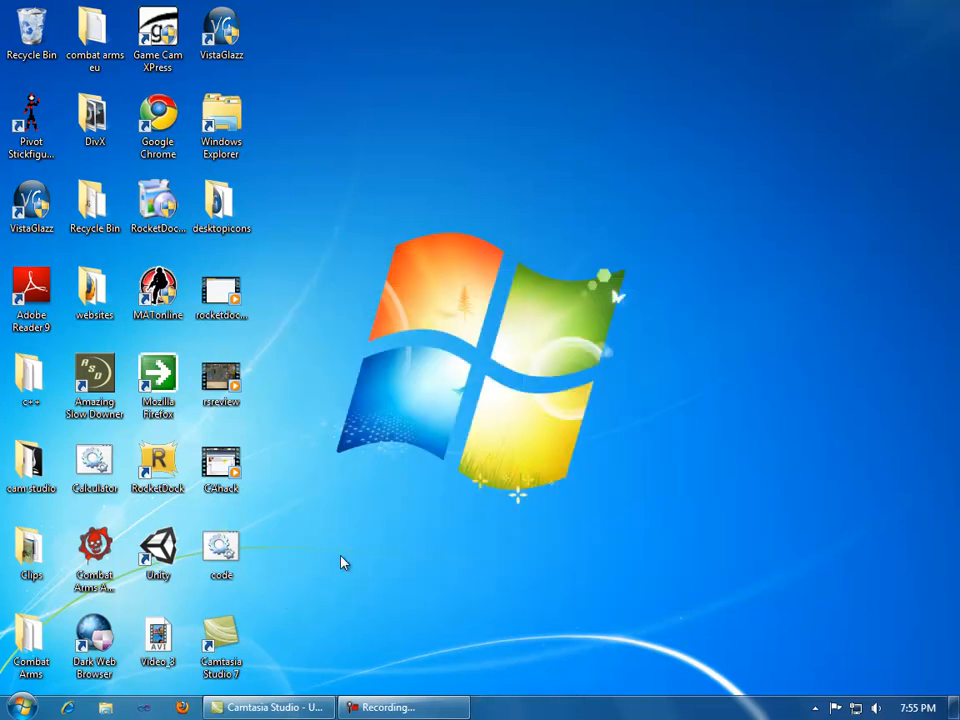
{"action": "mouse_move", "coordinate": [360, 530]}
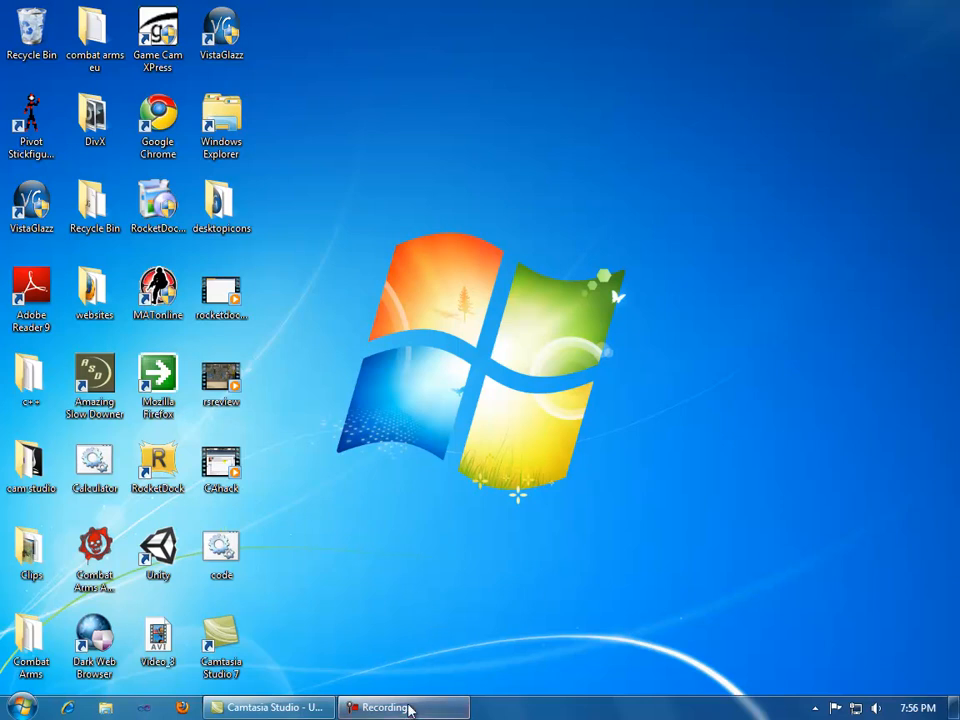
Step: Restore the Camtasia Recorder controls from the Recording... taskbar button
{"action": "left_click", "coordinate": [403, 707]}
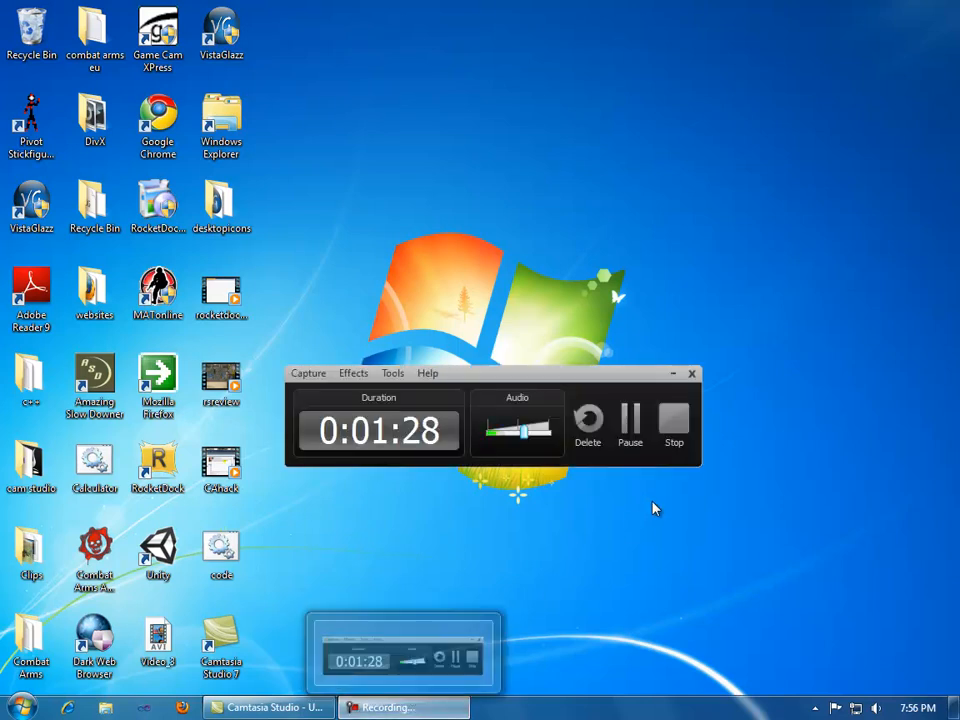